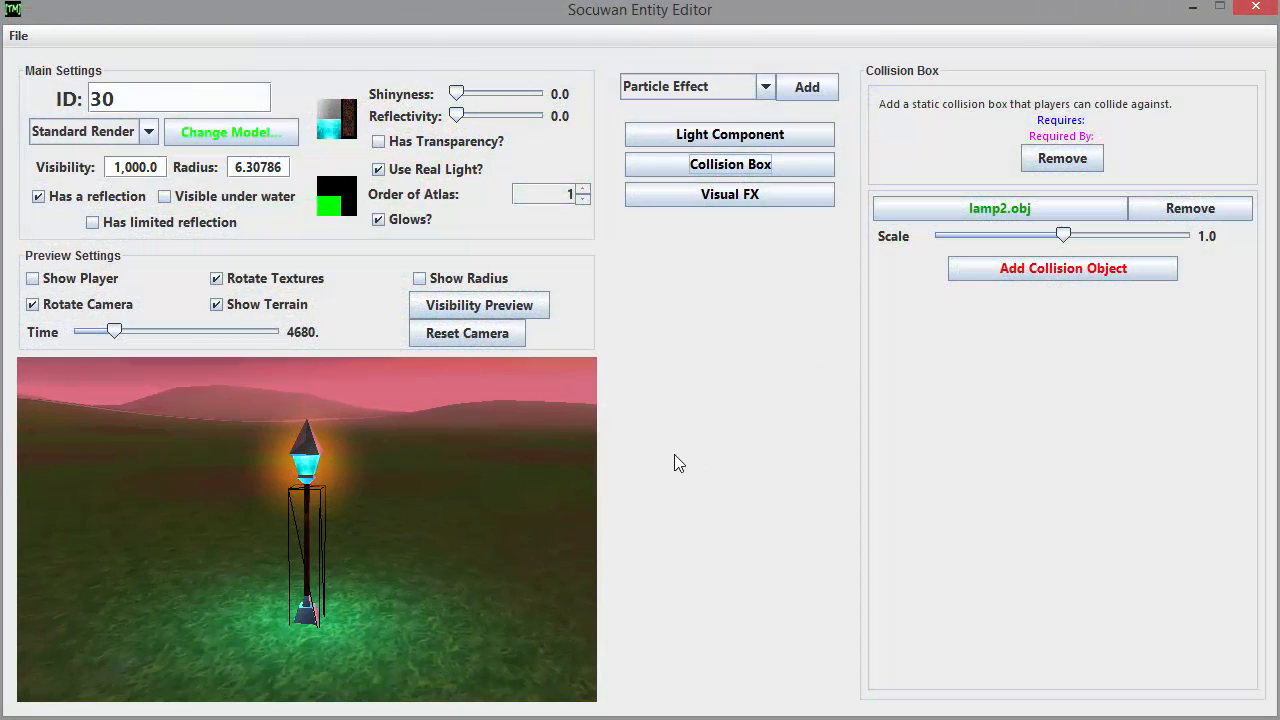
Show the Visual FX panel for the lamp post entity.
{"action": "left_click", "coordinate": [729, 194]}
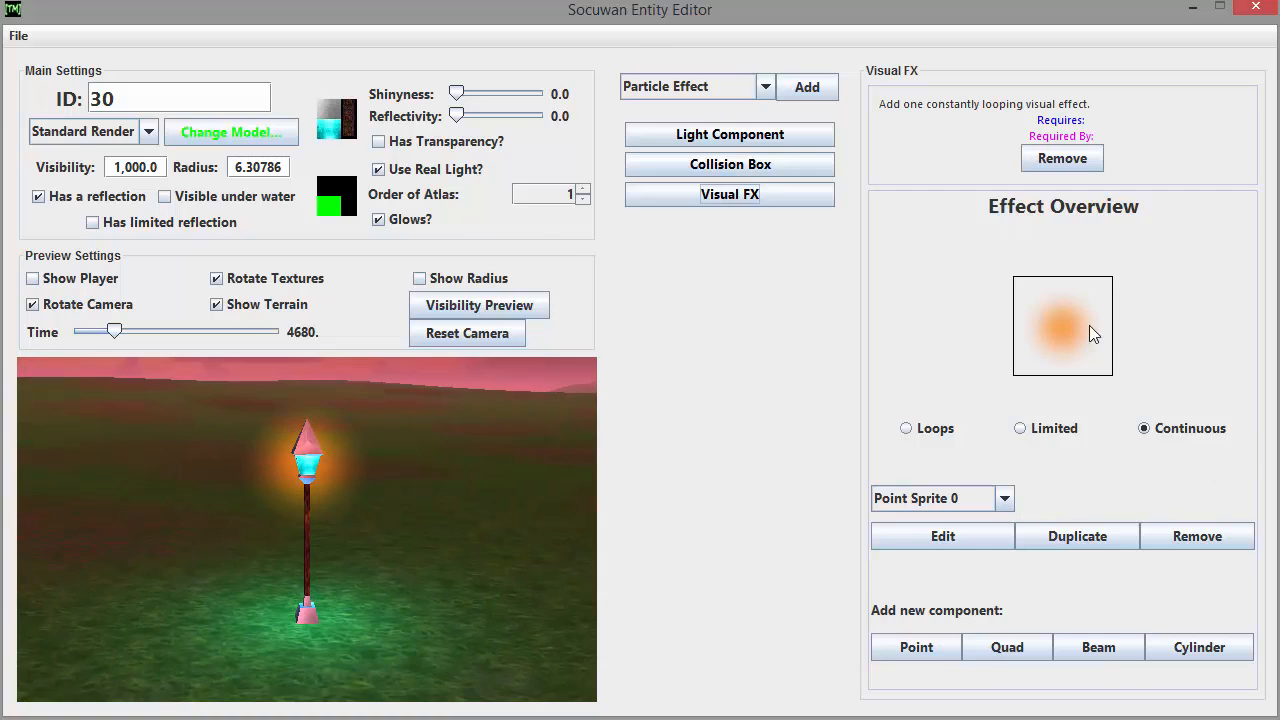
Make the lamp's effect a continuous blue point sprite, keeping Point Sprite 0 selected.
{"action": "left_click", "coordinate": [1019, 400]}
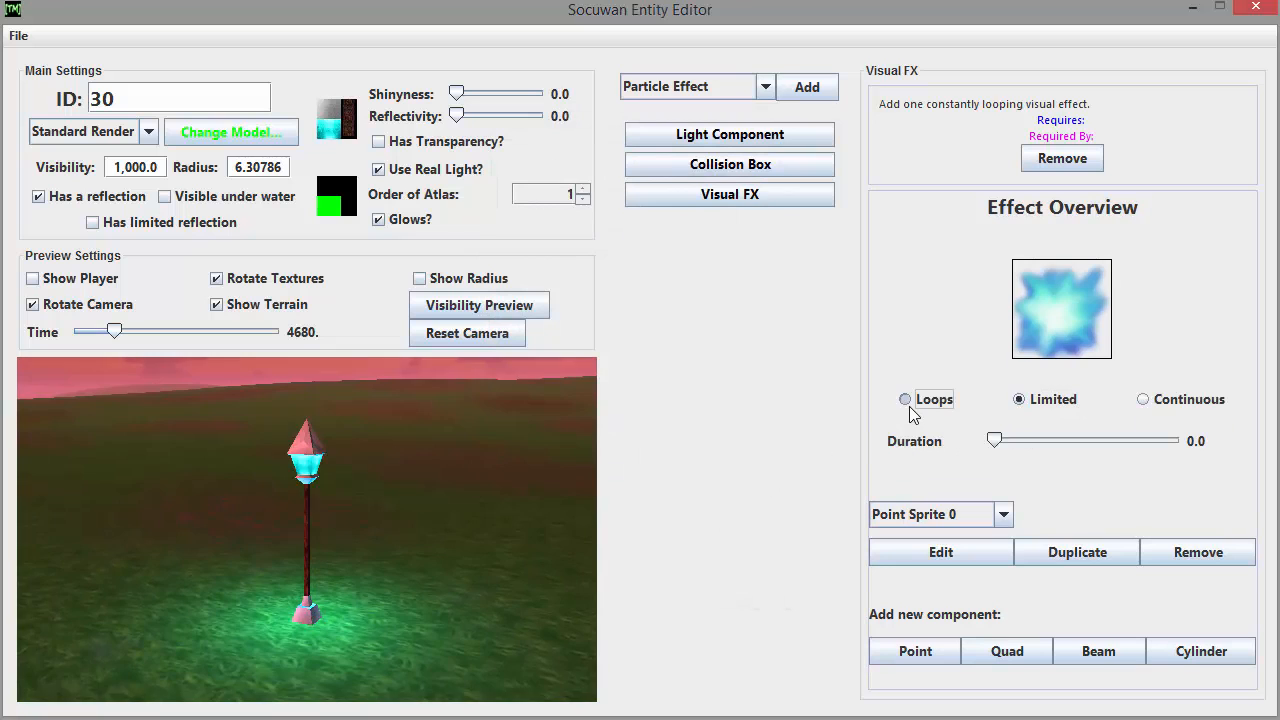
{"action": "left_click", "coordinate": [1141, 428]}
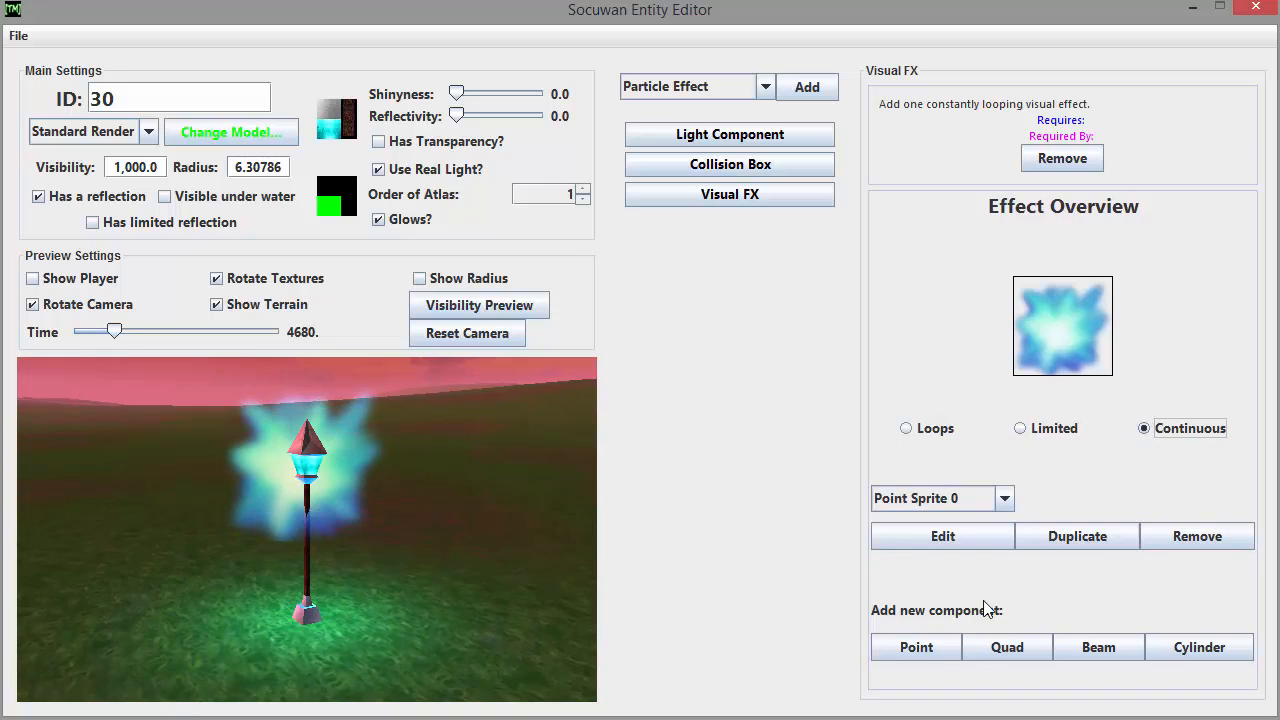
{"action": "left_click", "coordinate": [1098, 647]}
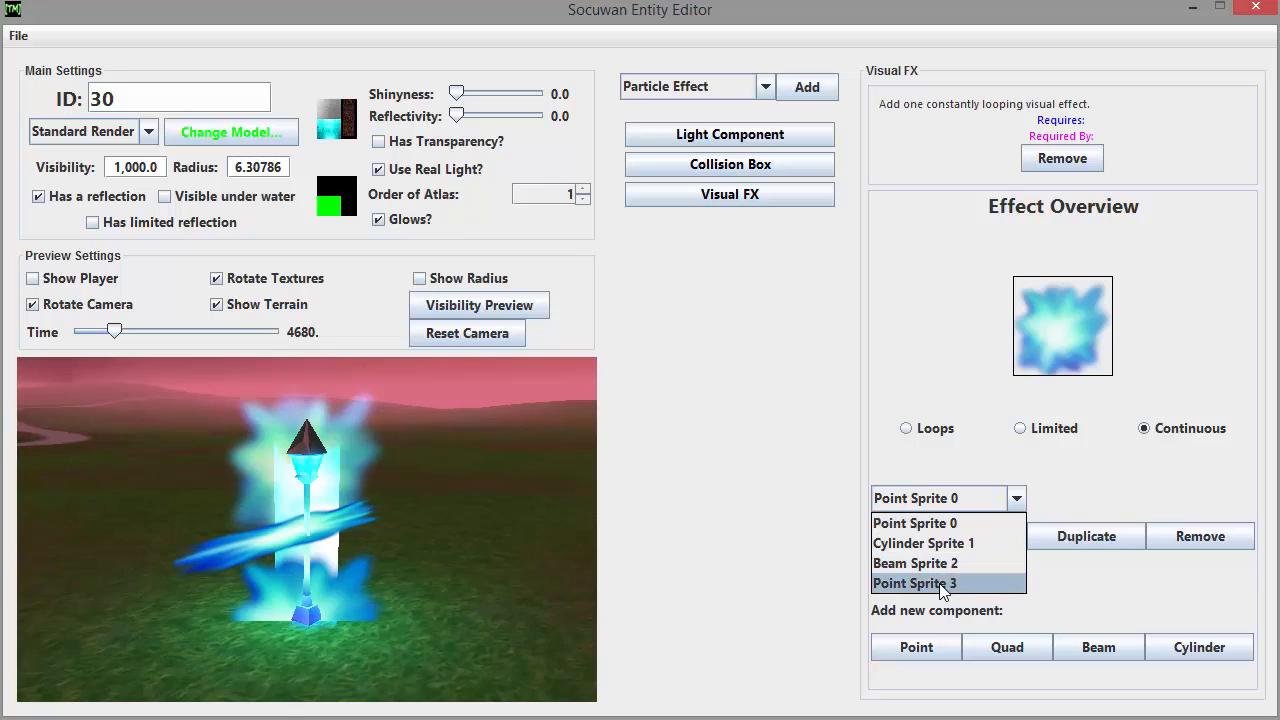
{"action": "left_click", "coordinate": [914, 523]}
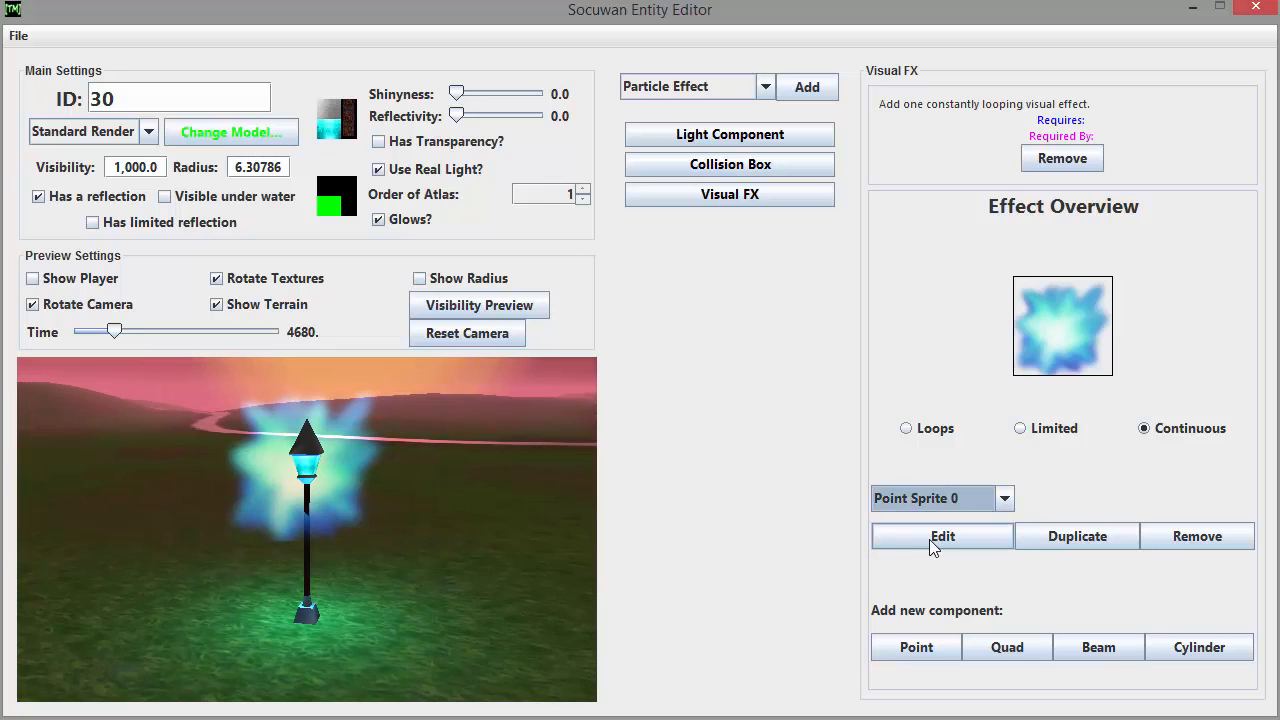
Edit Point Sprite 0 with additive blending left on, and bring up its Y driver.
{"action": "left_click", "coordinate": [941, 536]}
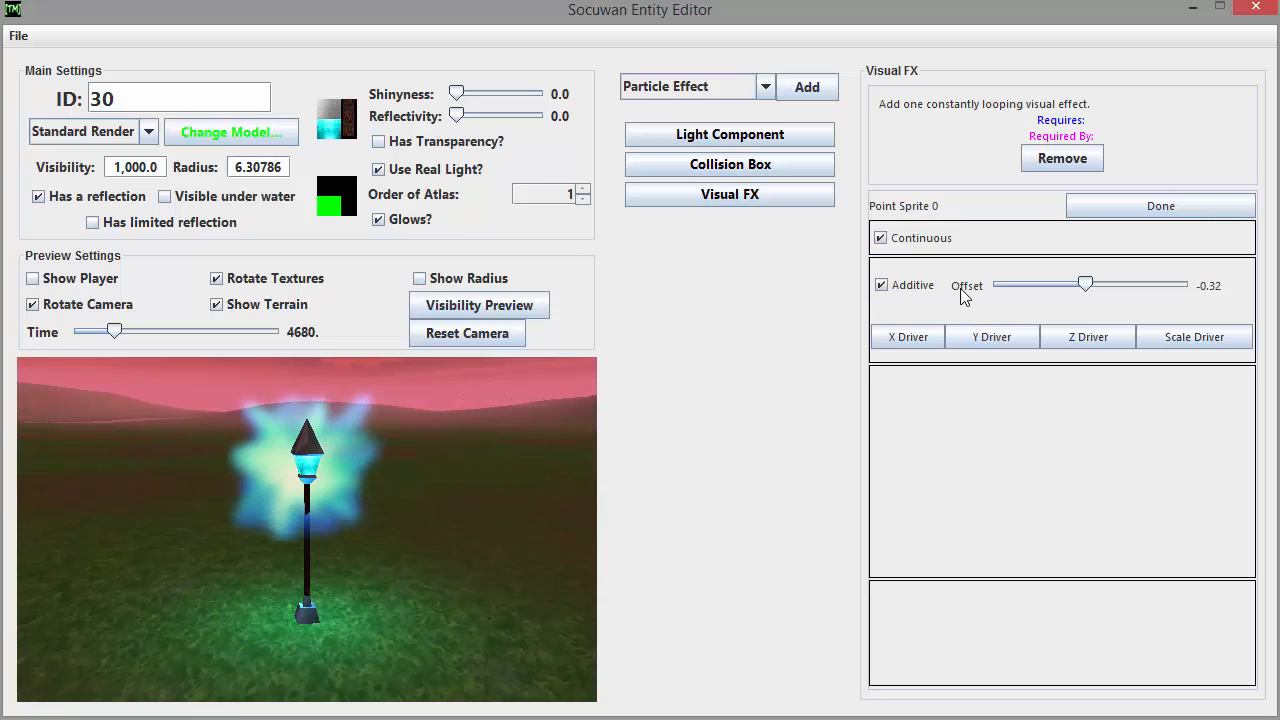
{"action": "left_click", "coordinate": [881, 285]}
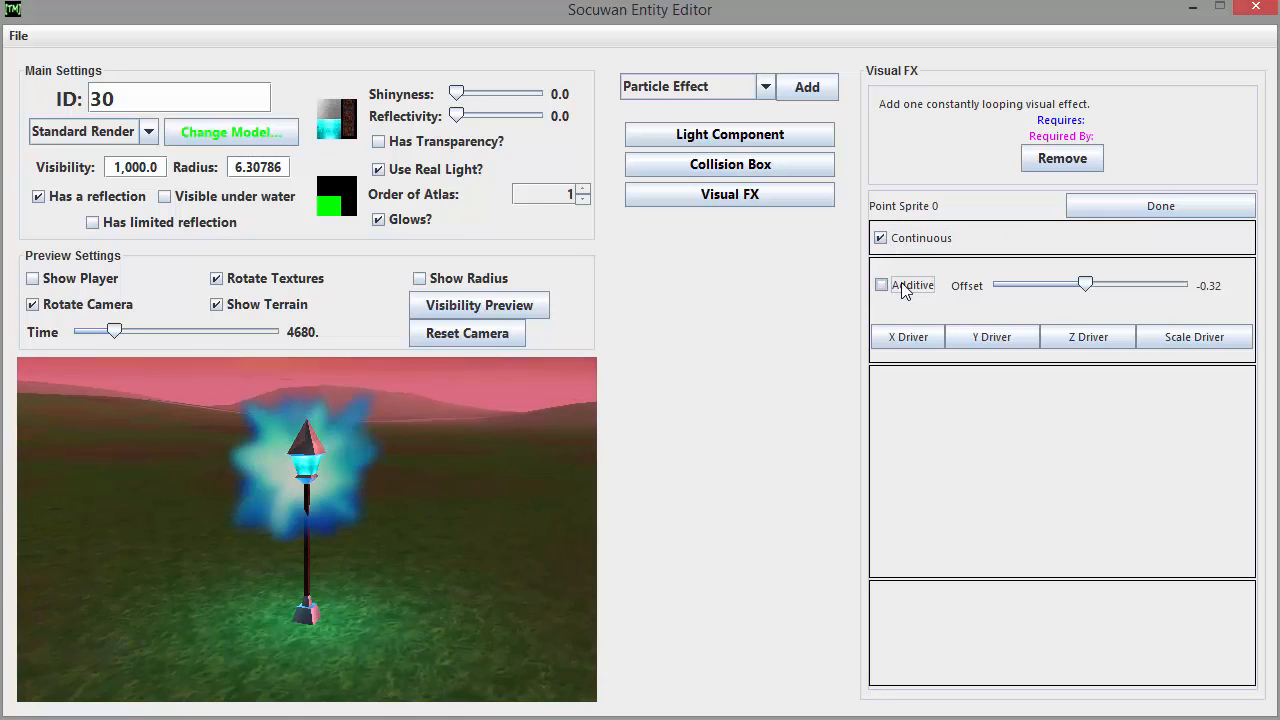
{"action": "left_click", "coordinate": [881, 285]}
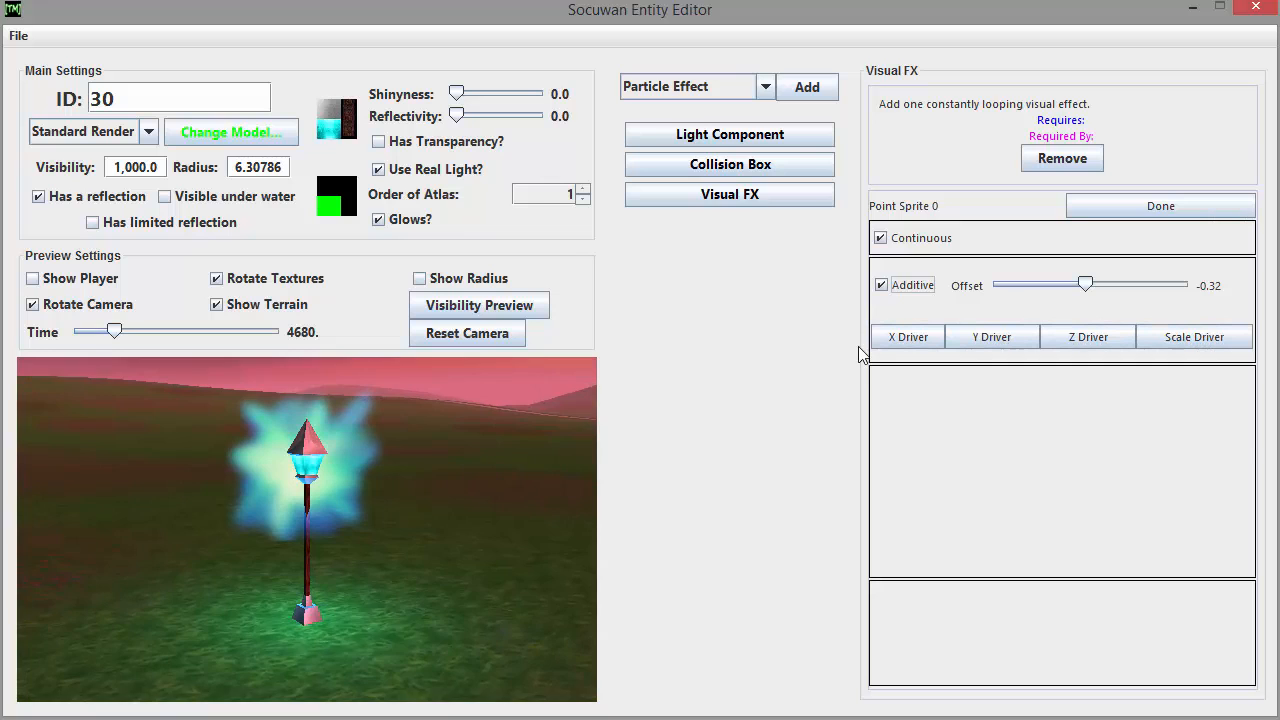
{"action": "left_click", "coordinate": [992, 336]}
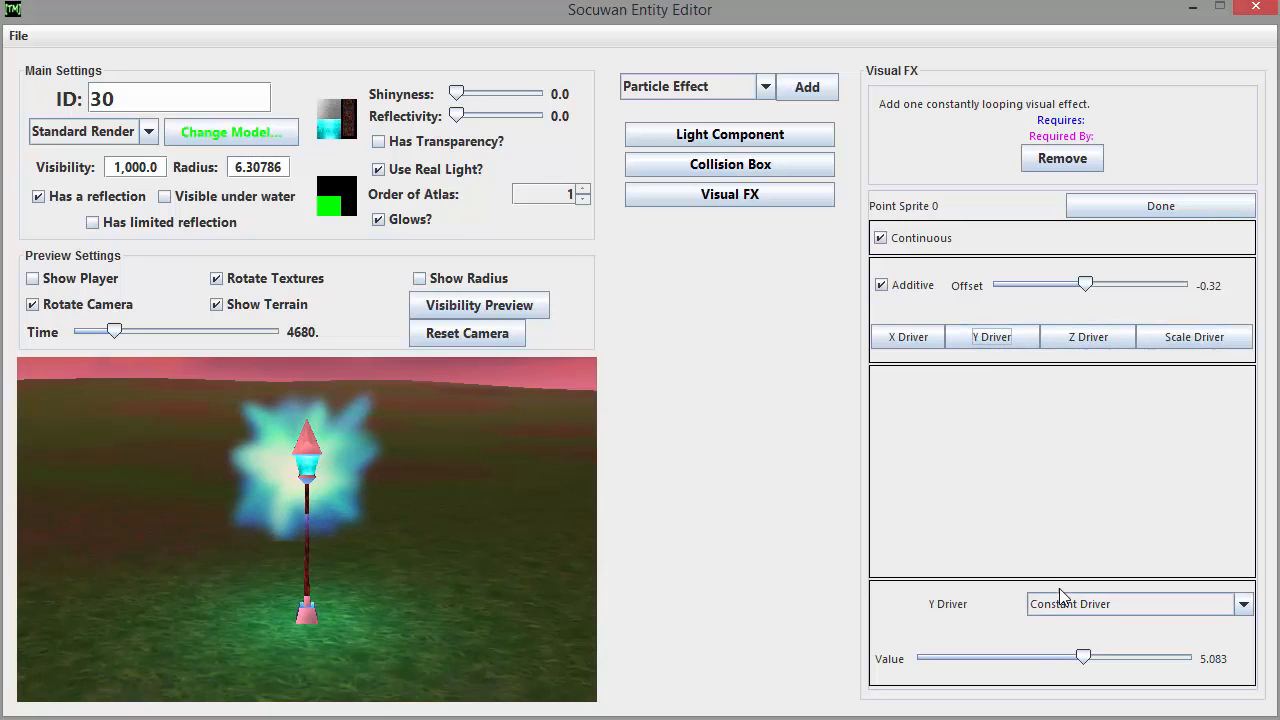
Give Point Sprite 0 a 3–10 sine scale driver and 0–10 sine Y driver, then finish.
{"action": "left_click_drag", "start_coordinate": [1084, 658], "coordinate": [1077, 658]}
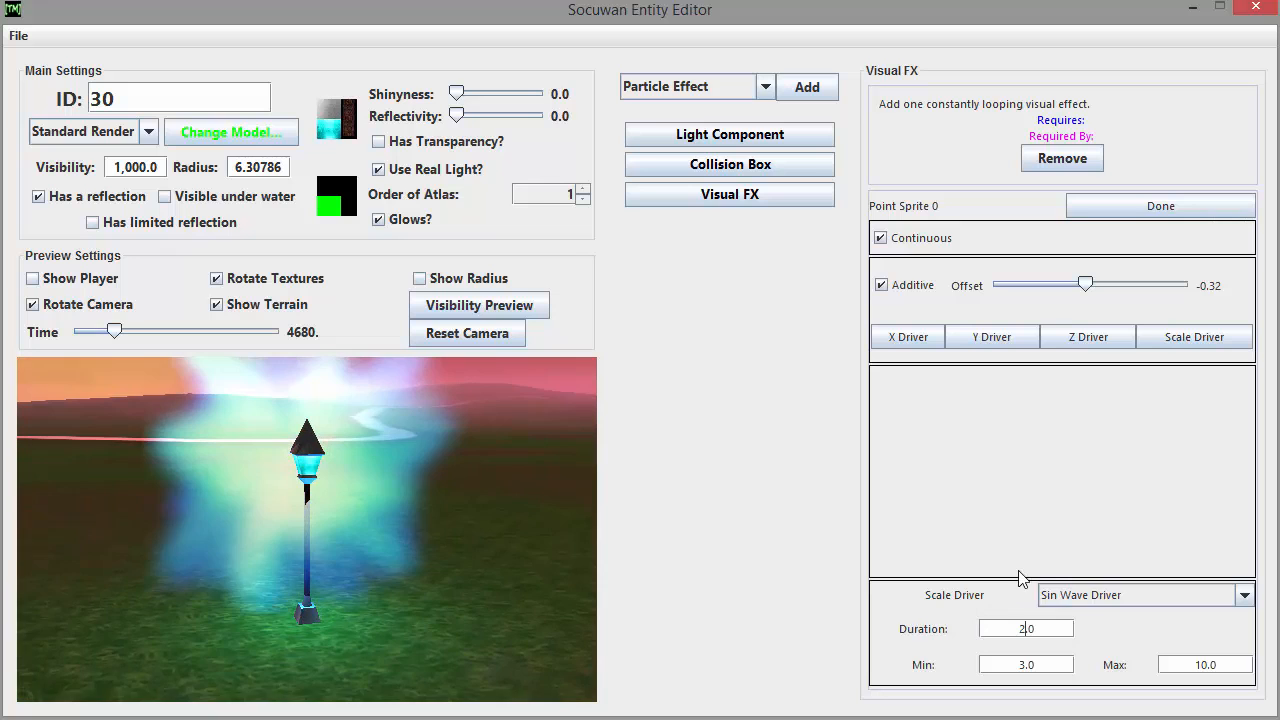
{"action": "left_click", "coordinate": [992, 337]}
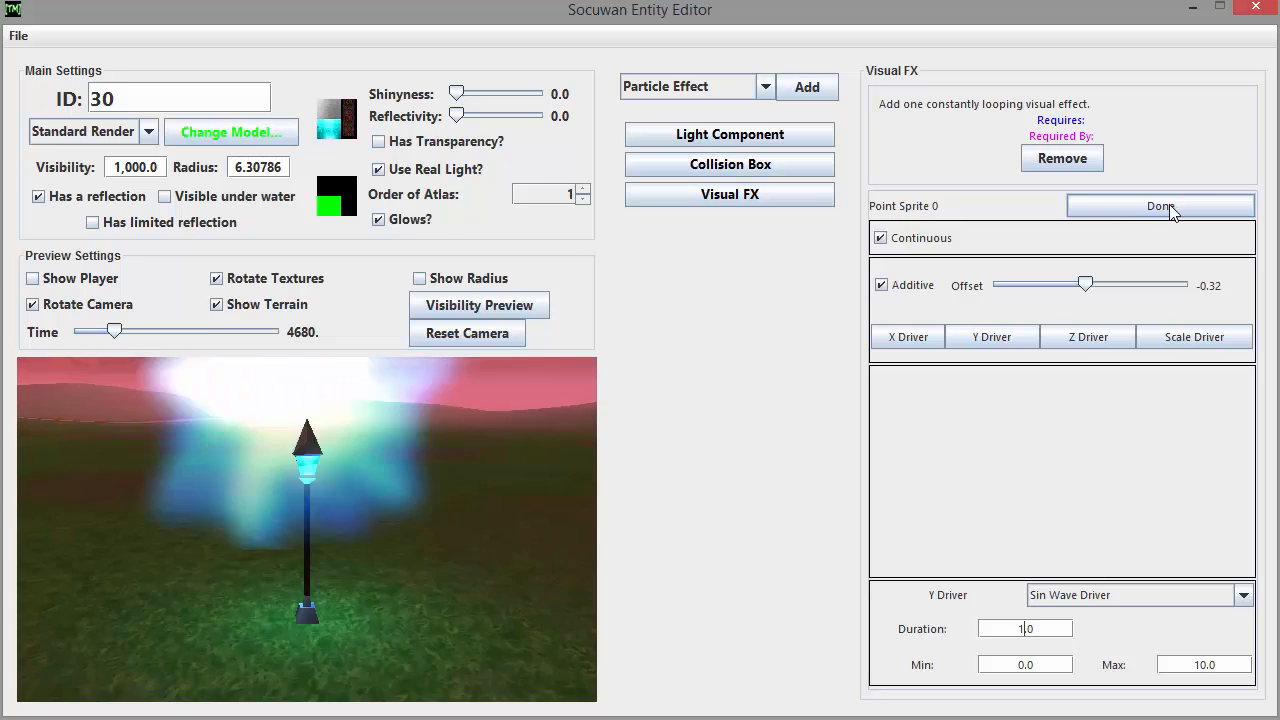
{"action": "left_click", "coordinate": [1160, 206]}
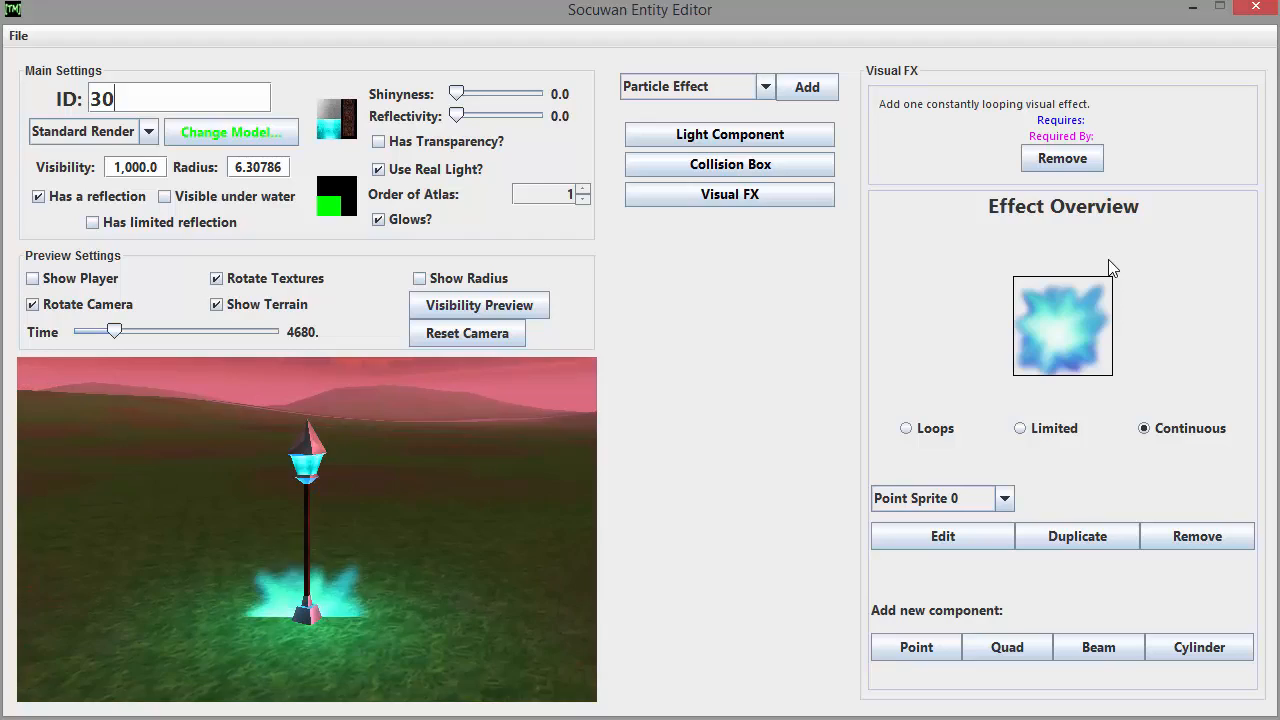